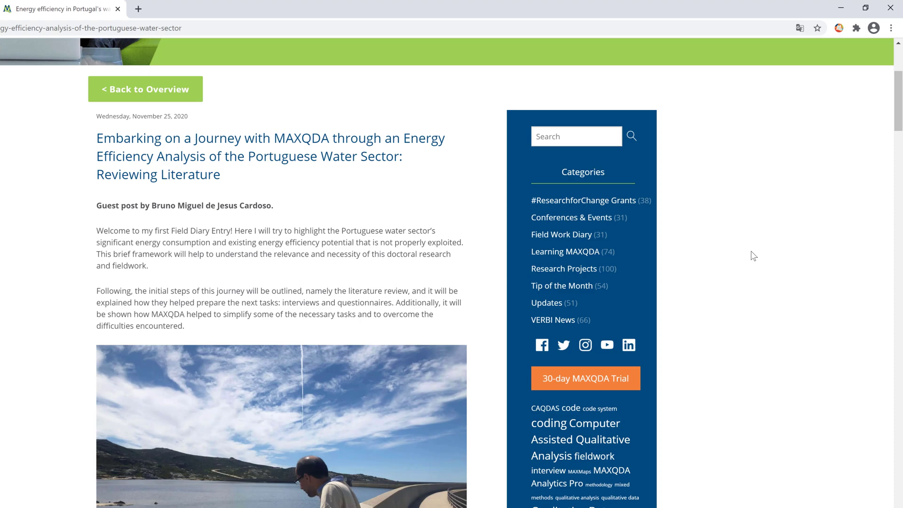
mouse_move(832, 65)
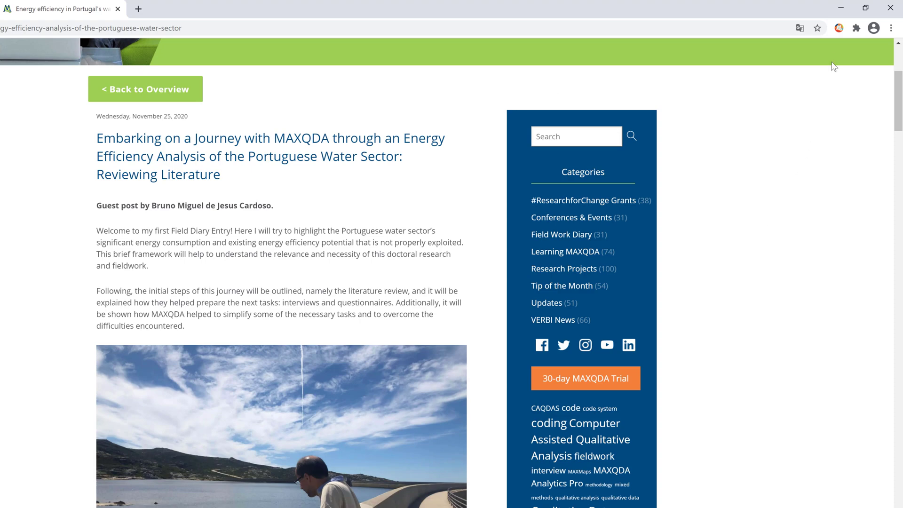
Launch MAXQDA Web Collector from the Chrome toolbar on the water sector blog post.
click(840, 27)
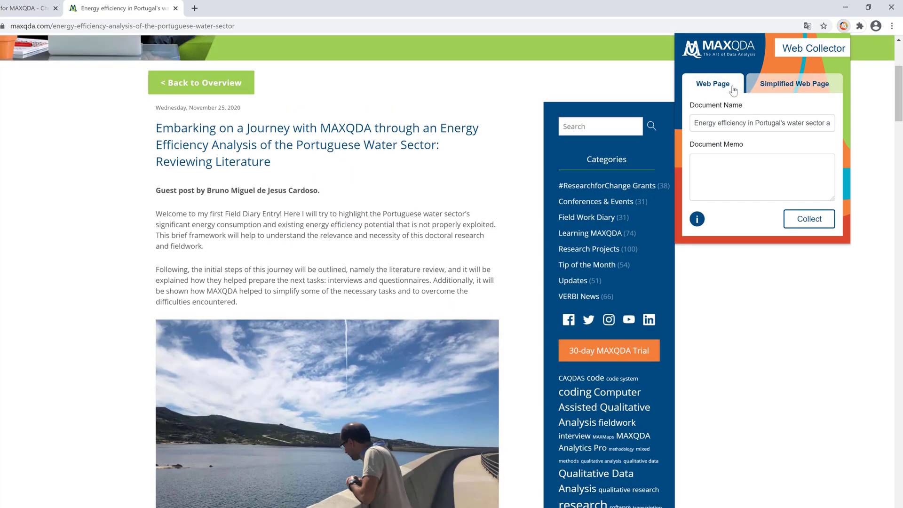
Choose full Web Page collection, review the suggested document name and the document memo field.
click(776, 123)
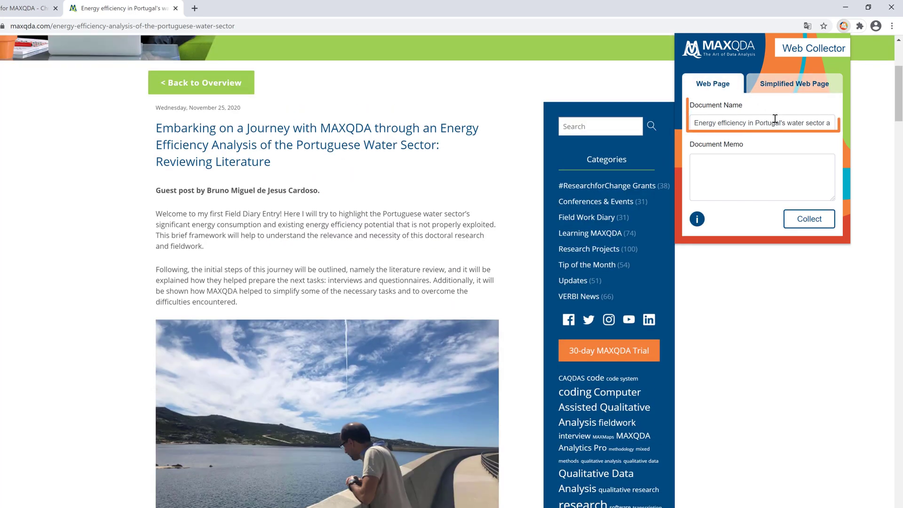
click(762, 177)
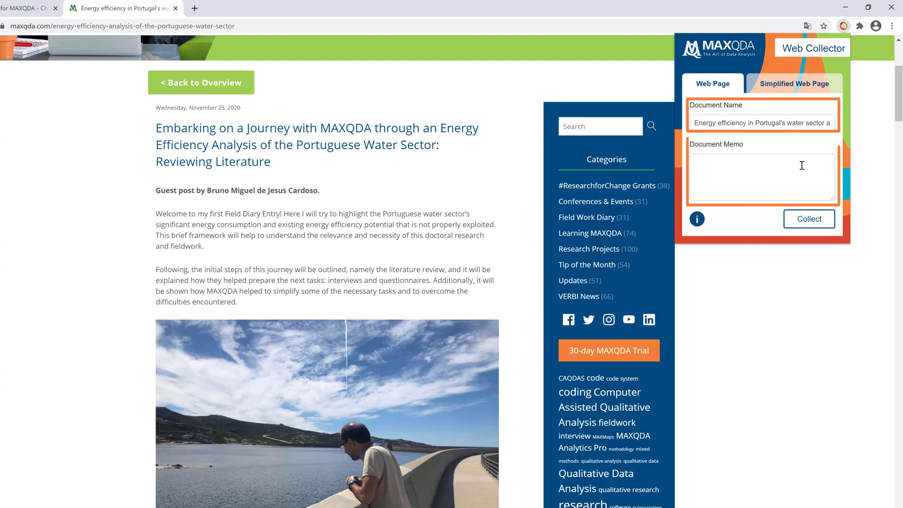
click(809, 218)
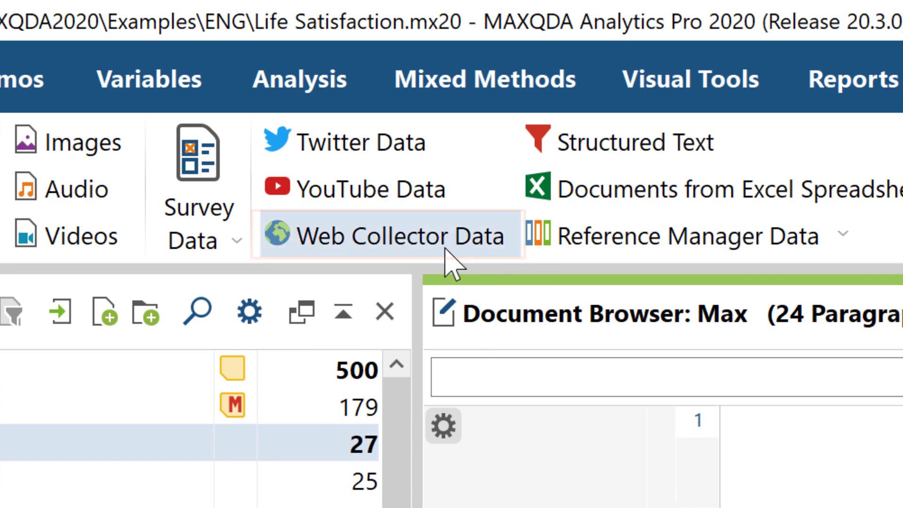
Import the Web Collector data as a PDF document into the Life Satisfaction project.
click(390, 235)
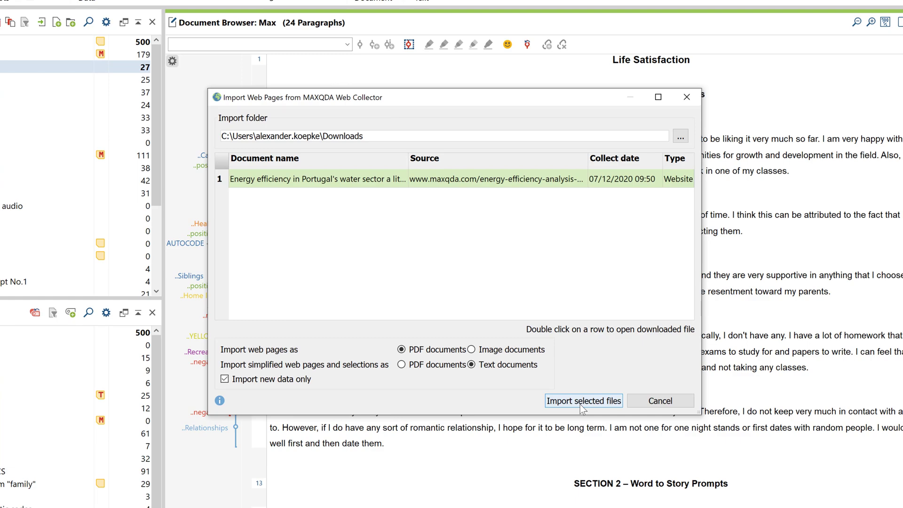
click(583, 401)
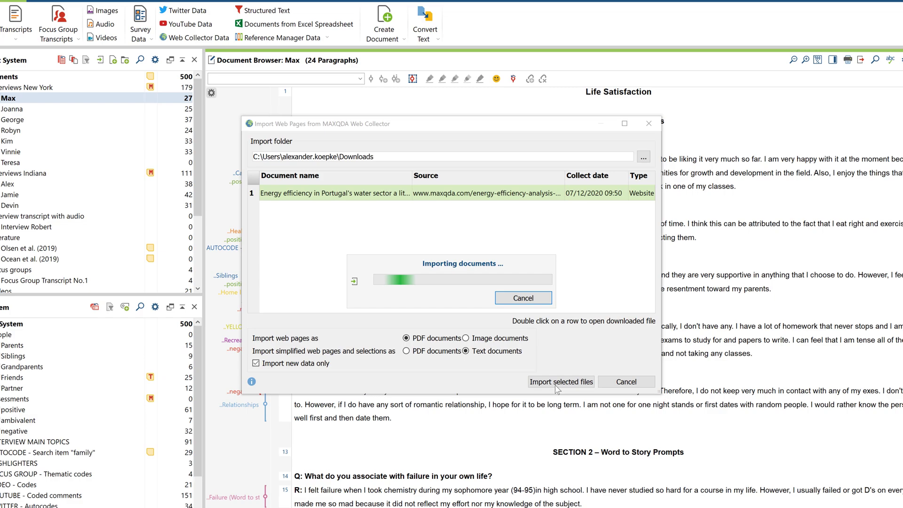
click(560, 382)
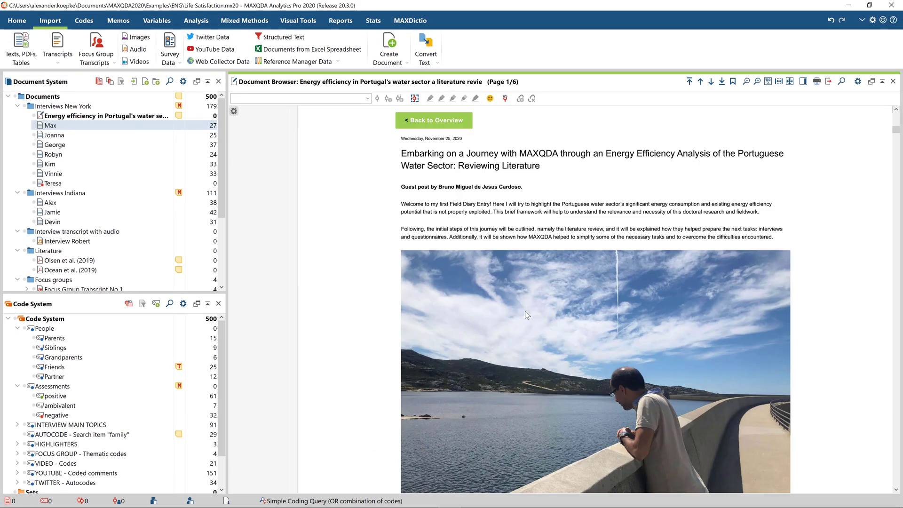
Select the paragraph beginning 'Welcome to my first Field Diary Entry' for coding.
drag(651, 205, 759, 211)
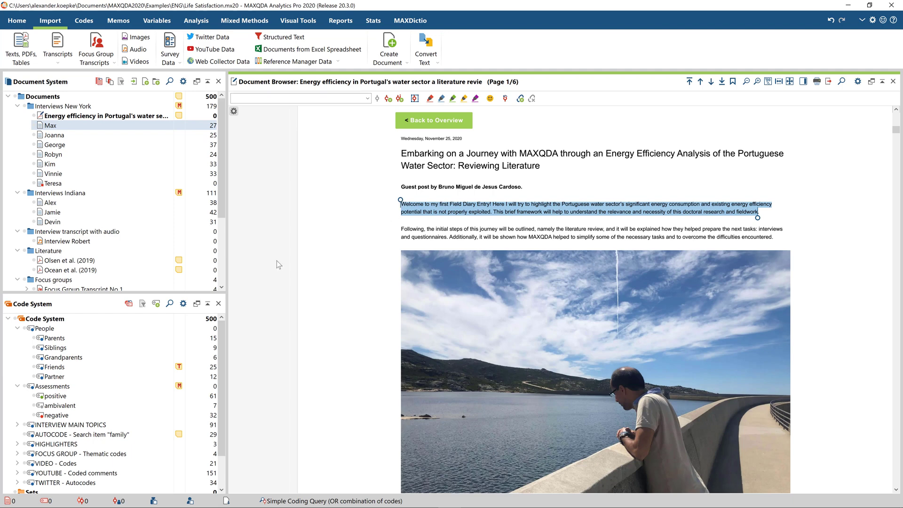
mouse_move(52, 396)
text(water)
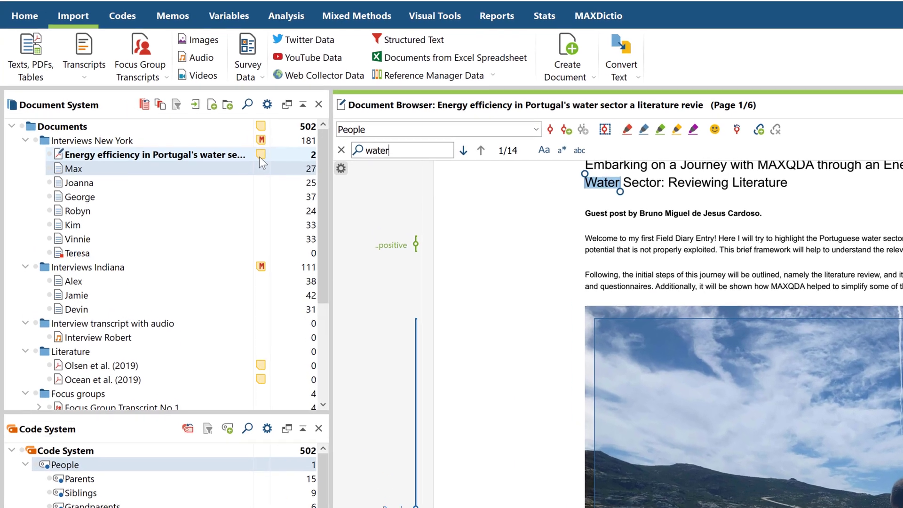
mouse_move(272, 165)
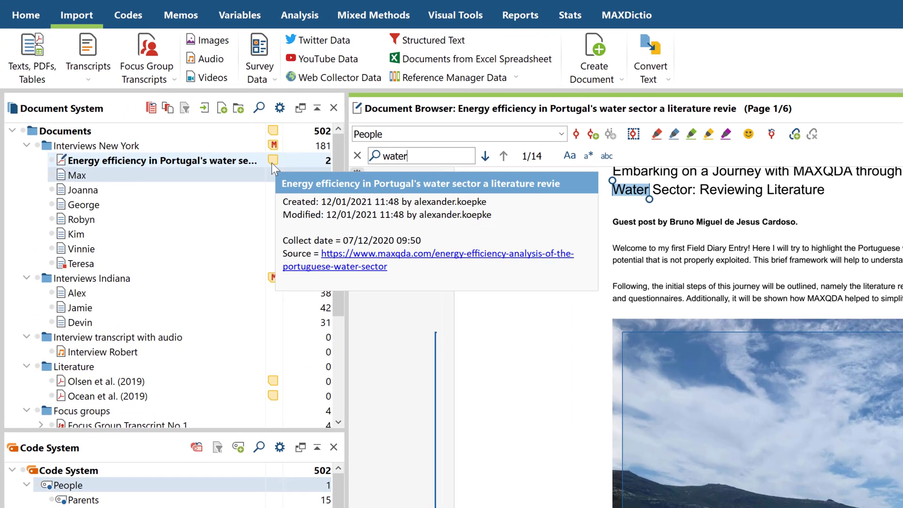